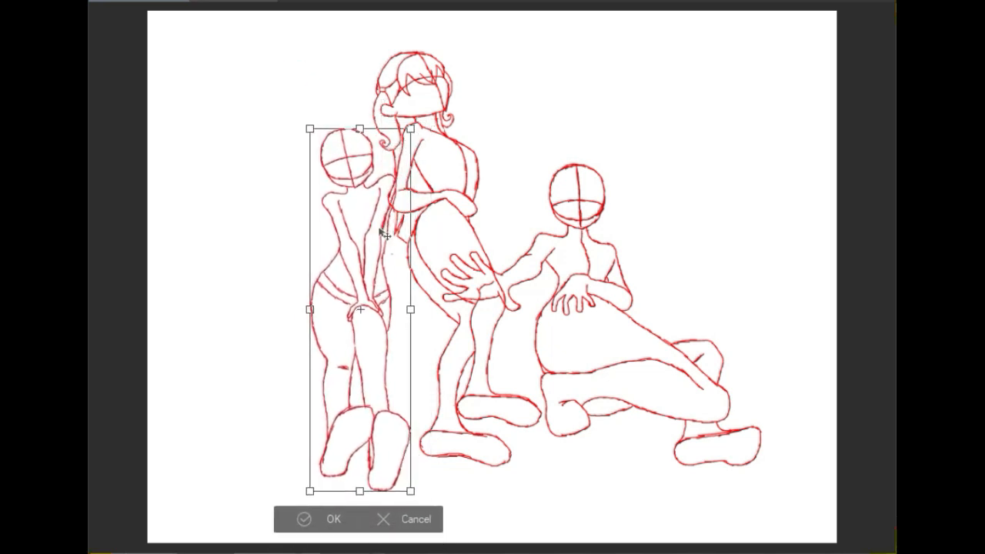
# Confirm the Free Transform that resizes and repositions the left figure's rough sketch.
pyautogui.click(320, 519)
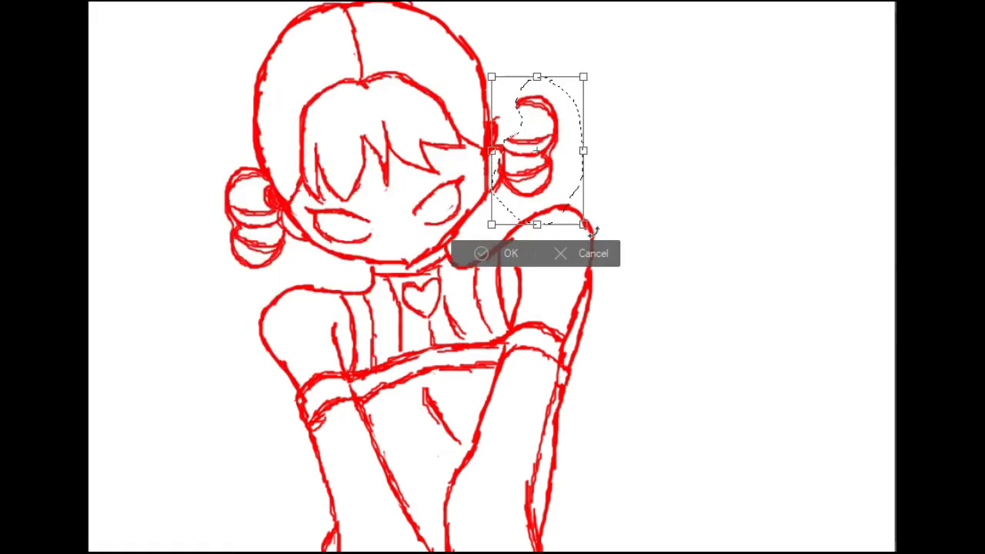
# Confirm the Free Transform reshaping the girl's right-hand hair bun.
pyautogui.click(499, 253)
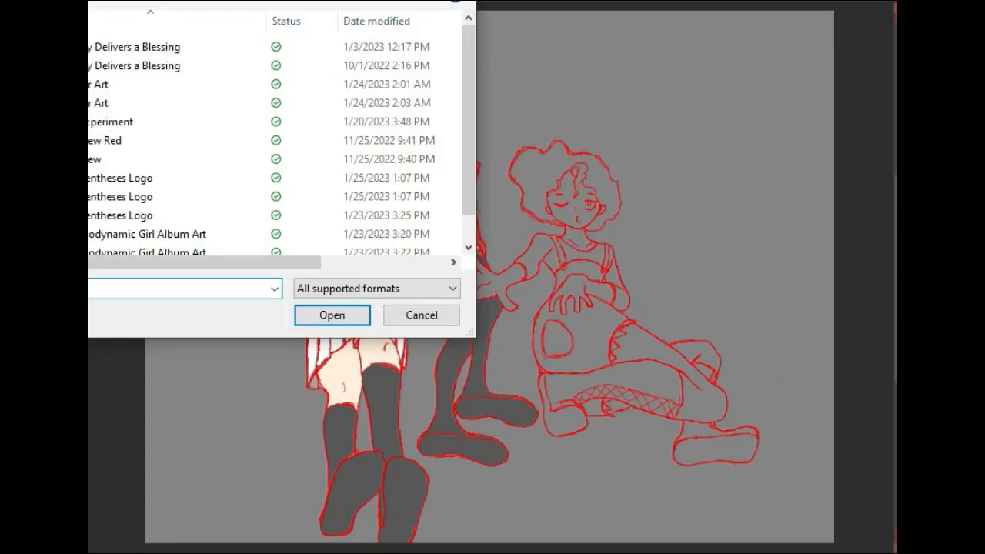
# Load the fully coloured illustration file of the three girls from the Open dialog.
pyautogui.click(332, 314)
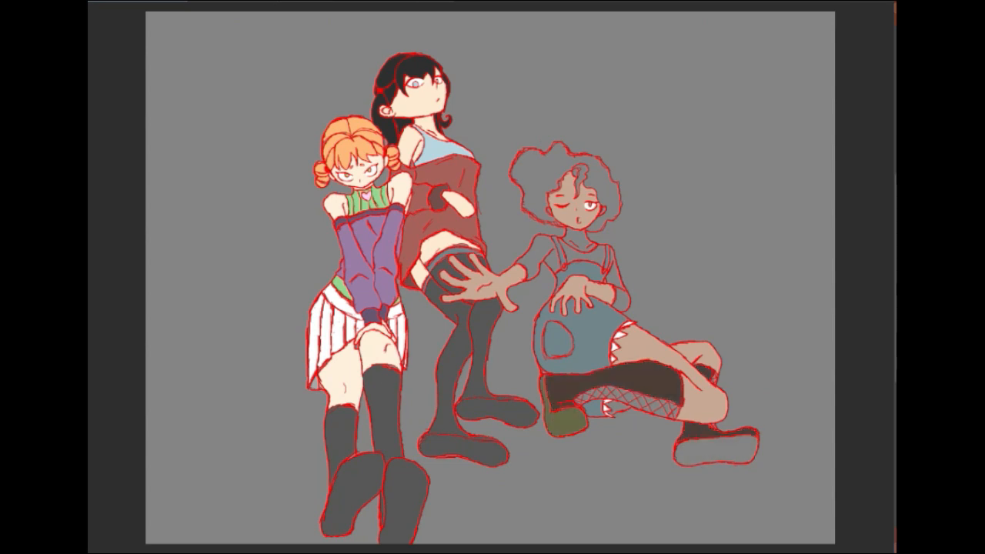